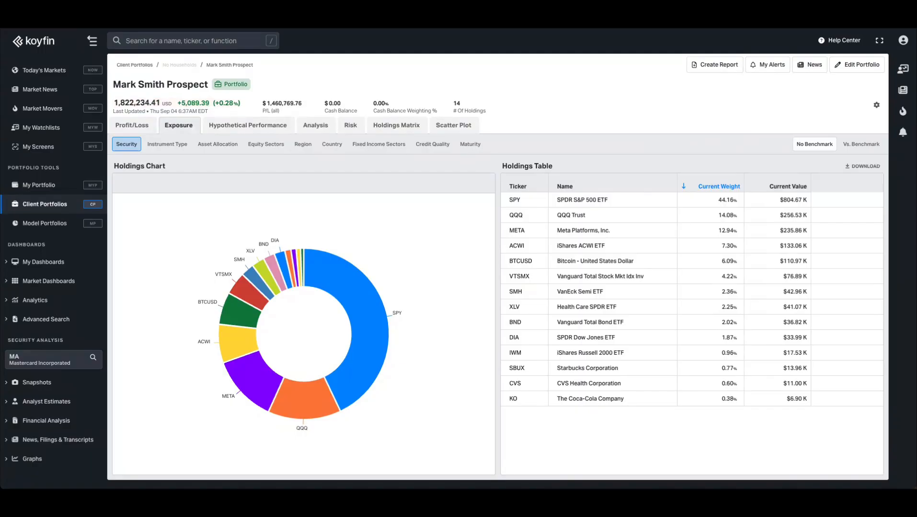
- From the Client Portfolios list, use Add New > Portfolio to bring up Create Portfolio
click(134, 65)
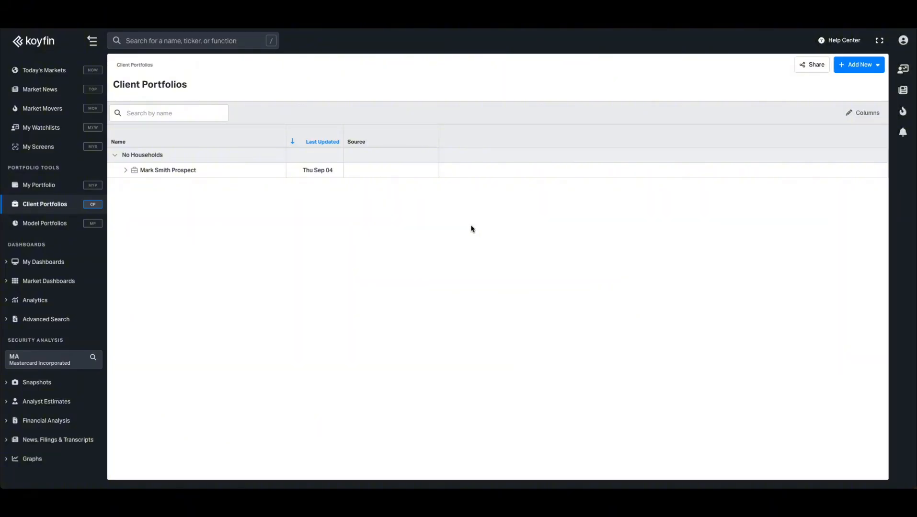
click(858, 64)
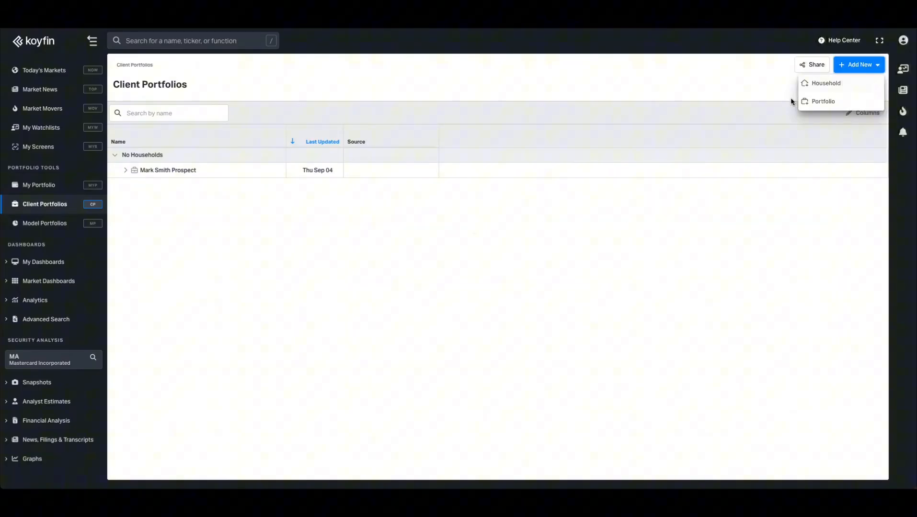
click(823, 101)
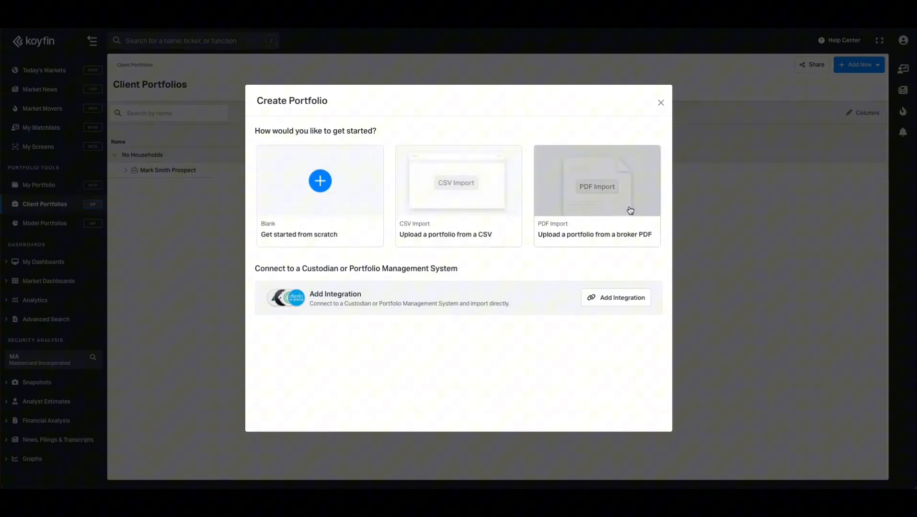
mouse_move(425, 299)
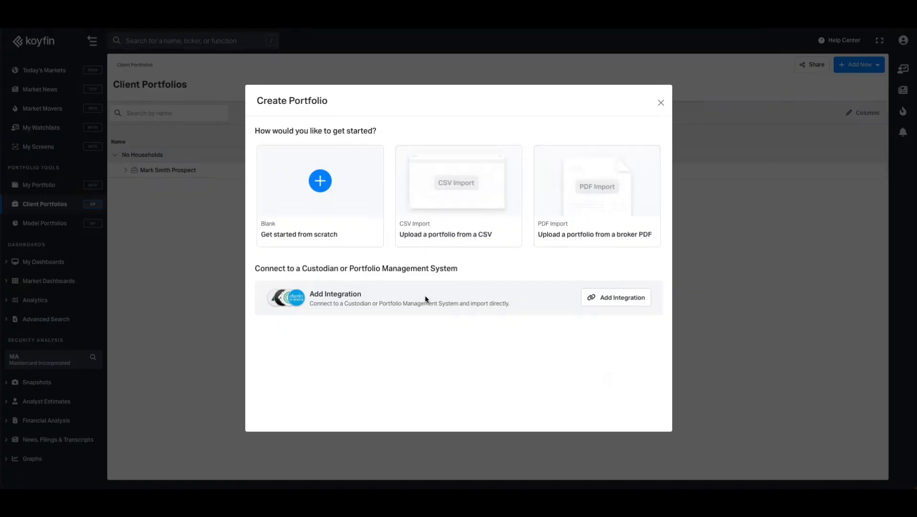
mouse_move(615, 297)
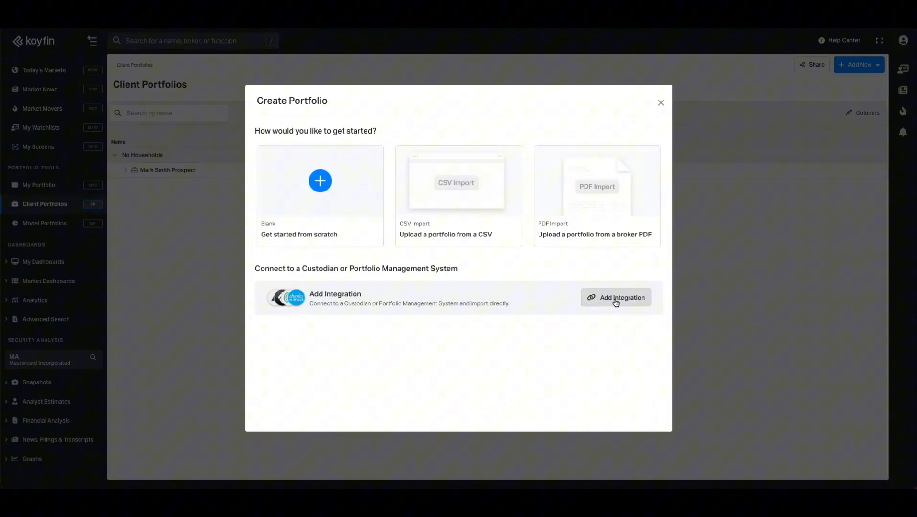
click(615, 297)
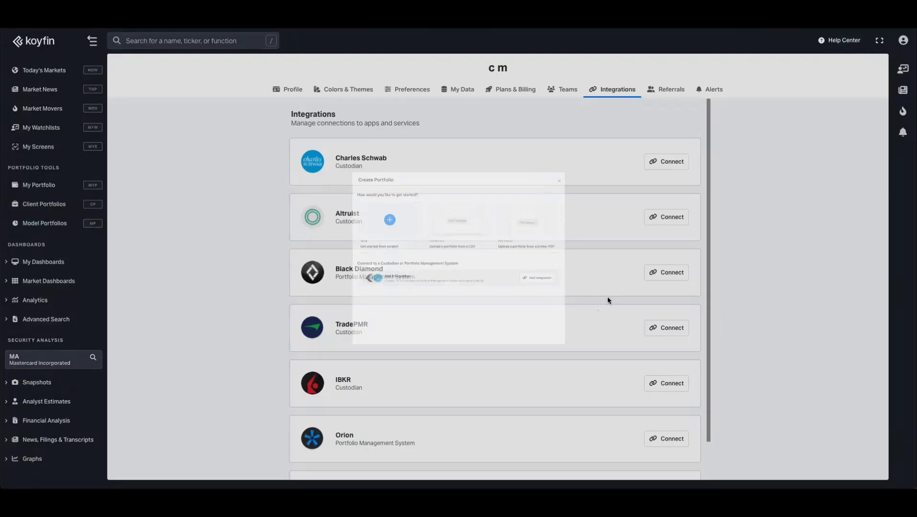
click(902, 40)
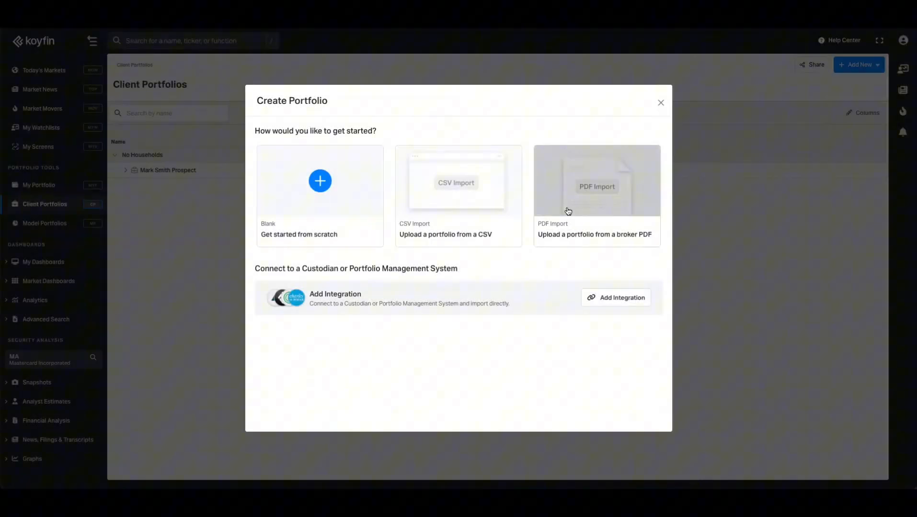
click(596, 196)
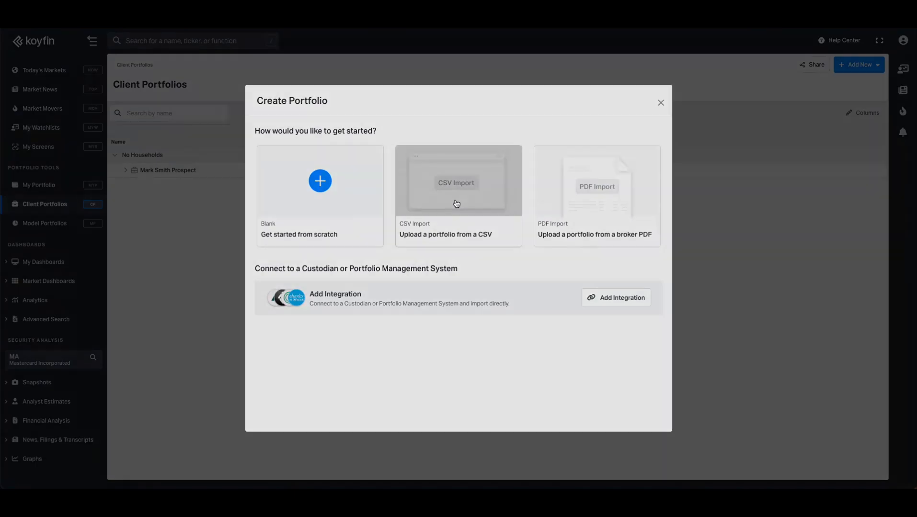
- Upload the holdings CSV, keep the Ticker header row, confirm mapping, and submit 18 rows
click(458, 183)
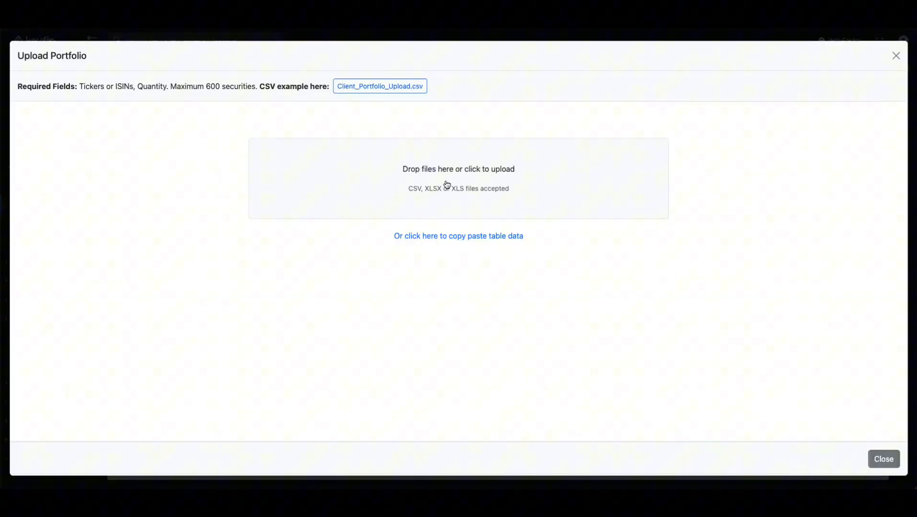
click(458, 169)
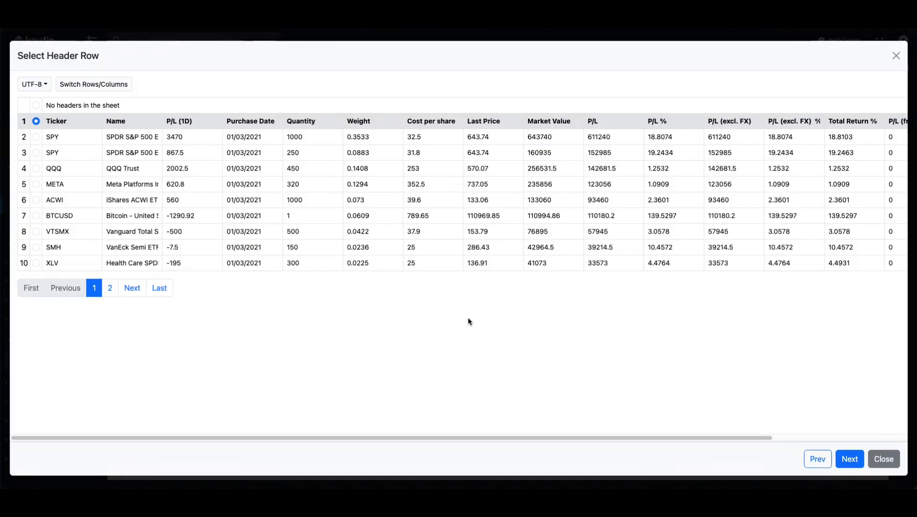
mouse_move(859, 444)
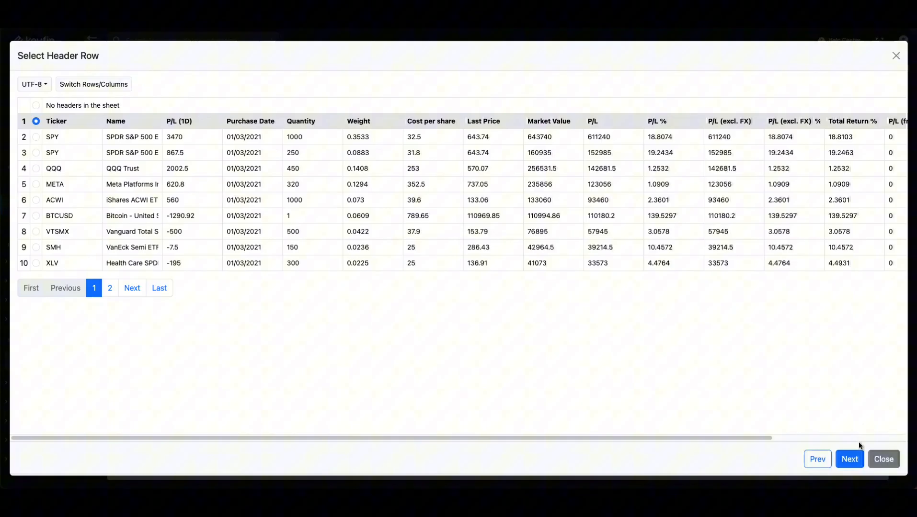
click(849, 459)
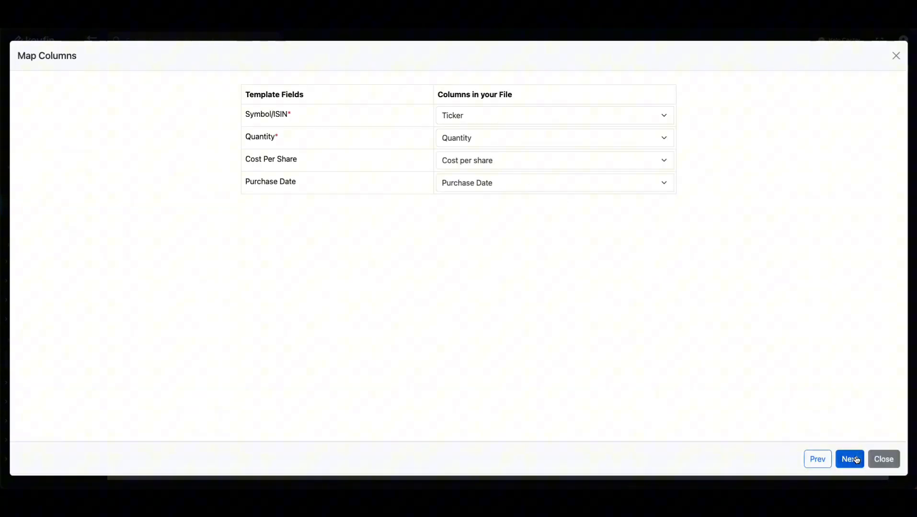
click(849, 459)
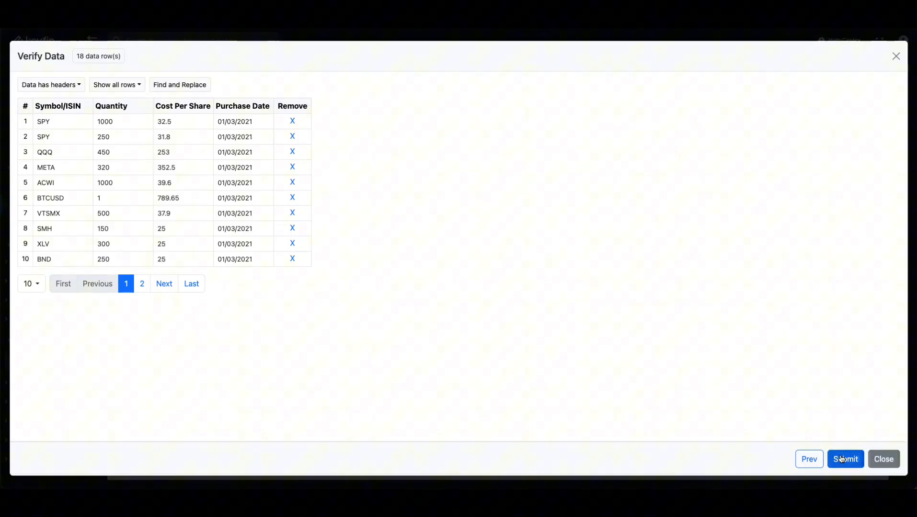
click(845, 459)
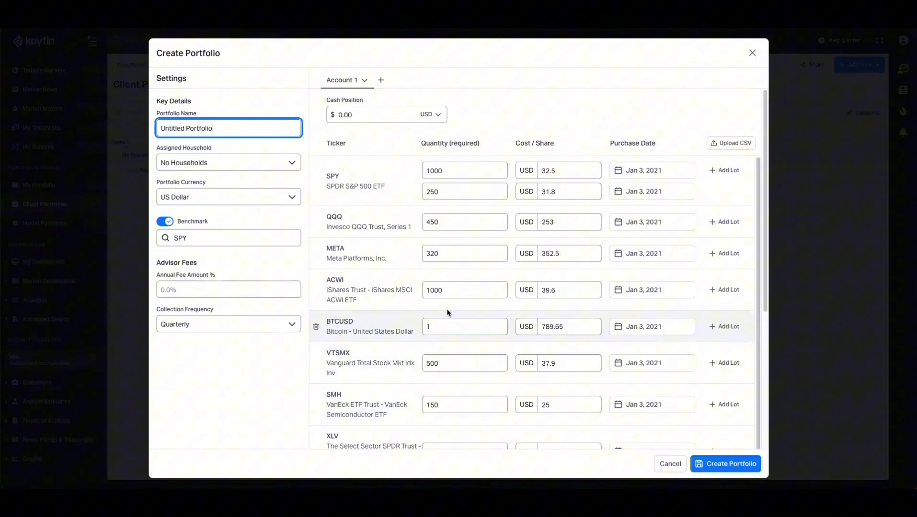
mouse_move(578, 234)
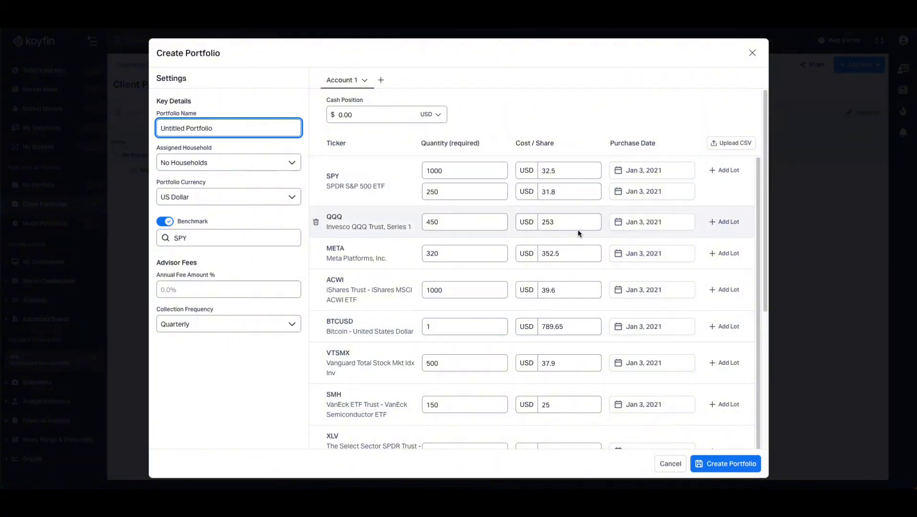
click(465, 222)
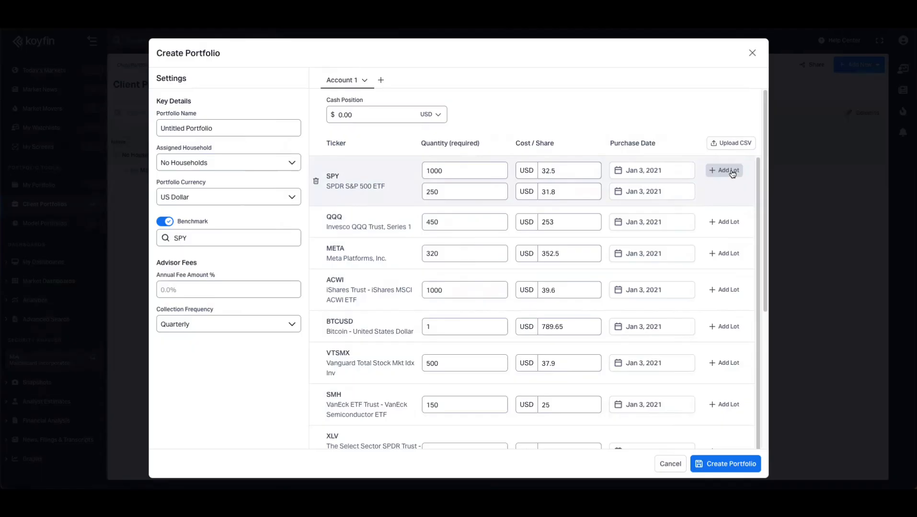
click(724, 170)
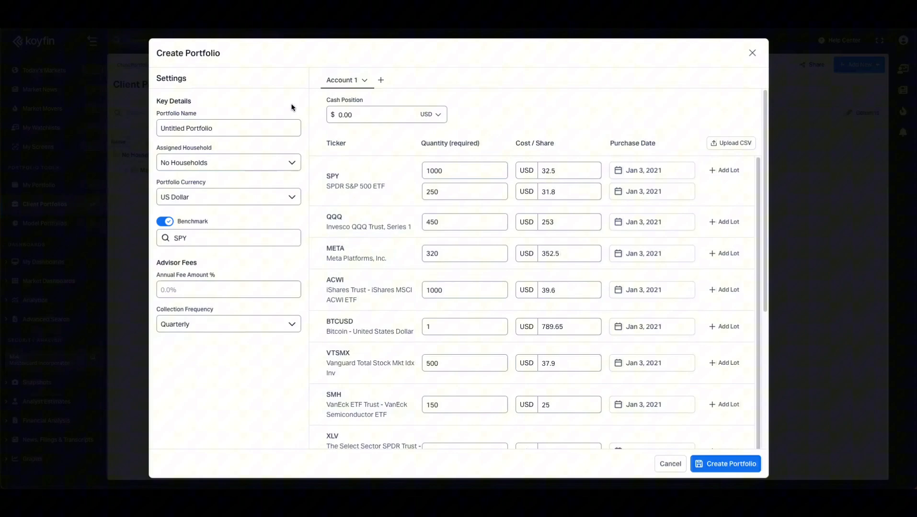
text(Ronald Douglas)
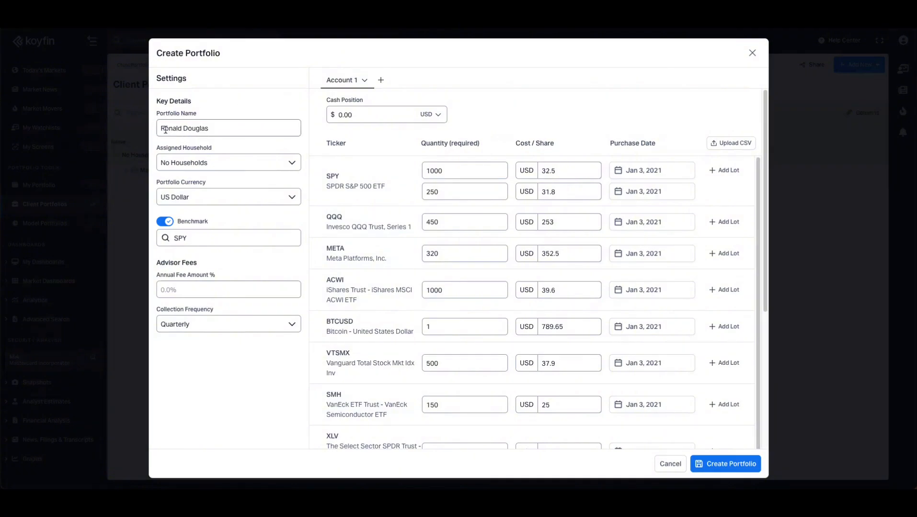
click(361, 80)
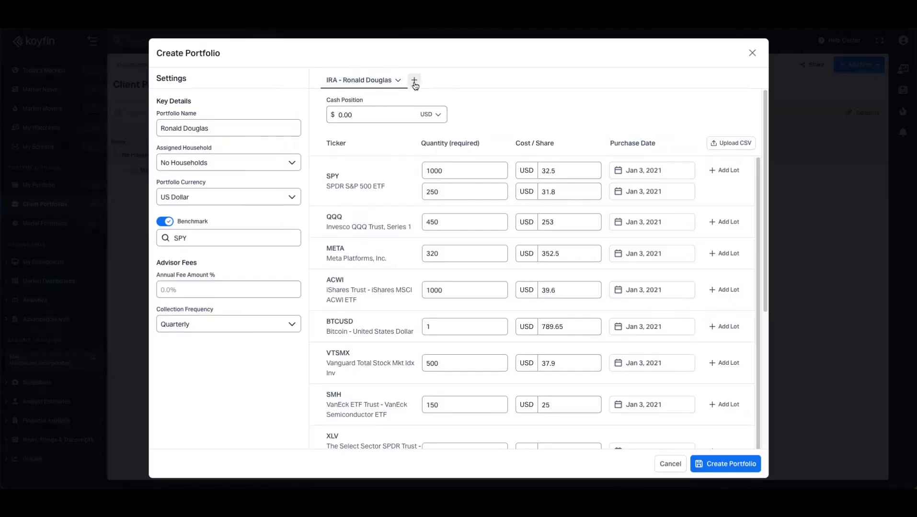
- Add a second account named 'Tax' and edit its cash position
click(413, 80)
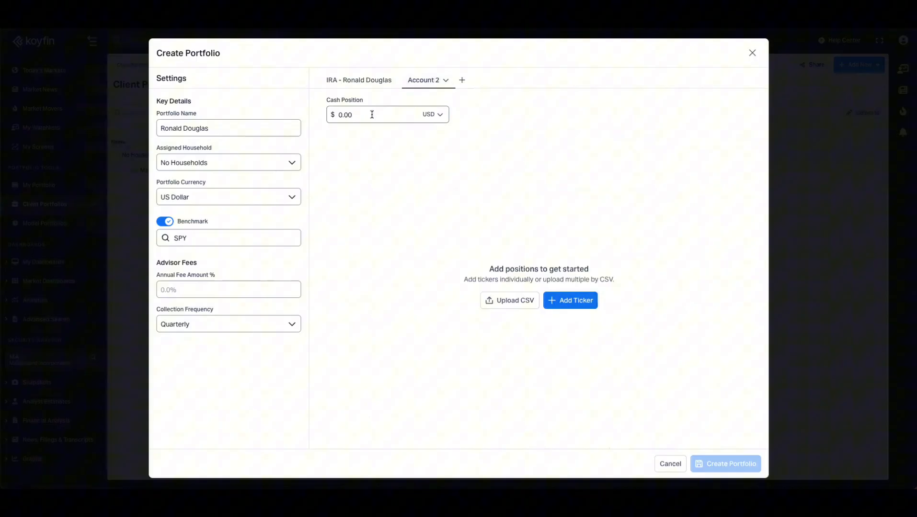
text(Tax)
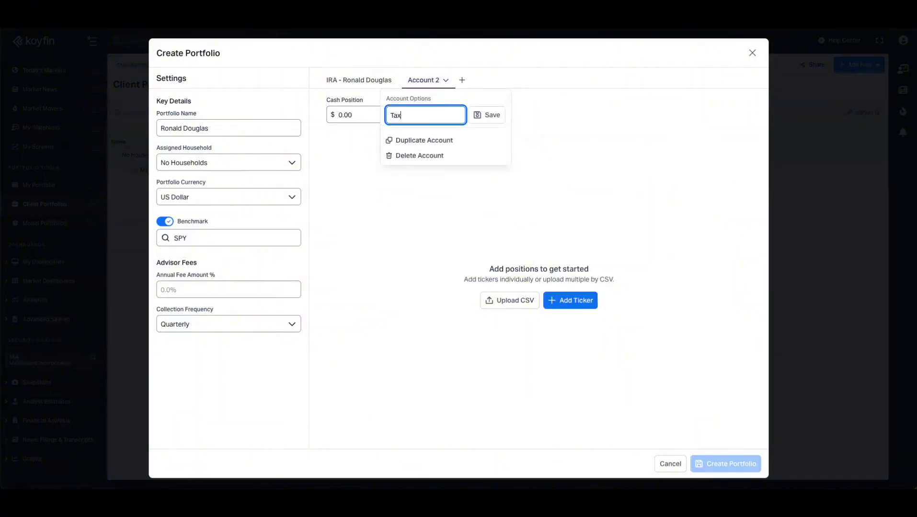
click(492, 114)
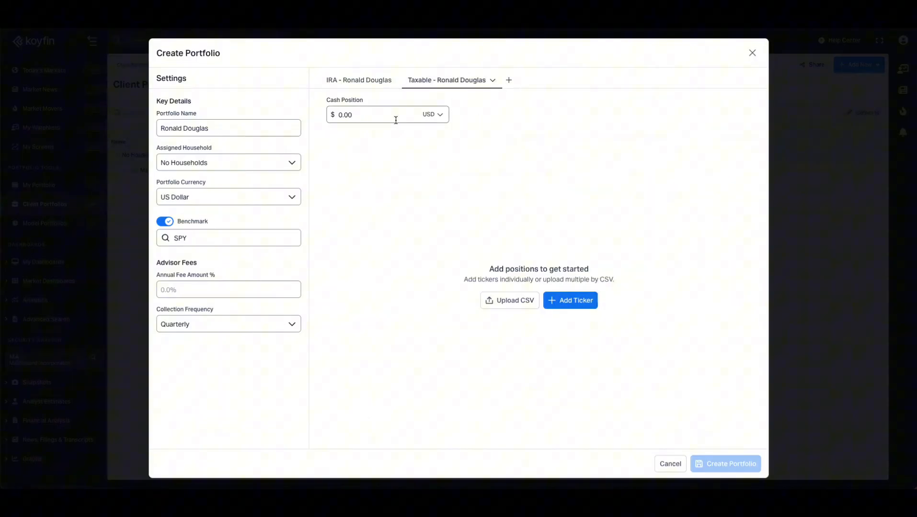
click(570, 300)
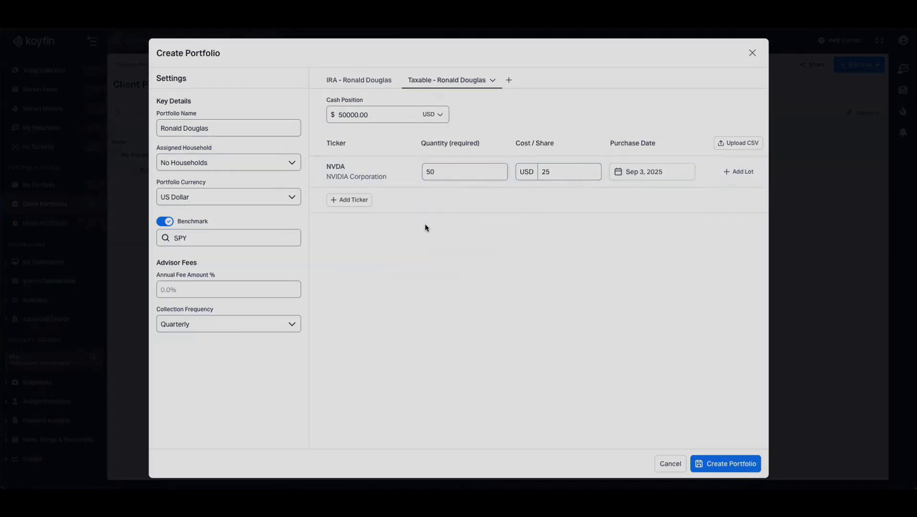
- Keep US Dollar currency, set a 0.75% annual advisor fee, and create the portfolio
click(358, 80)
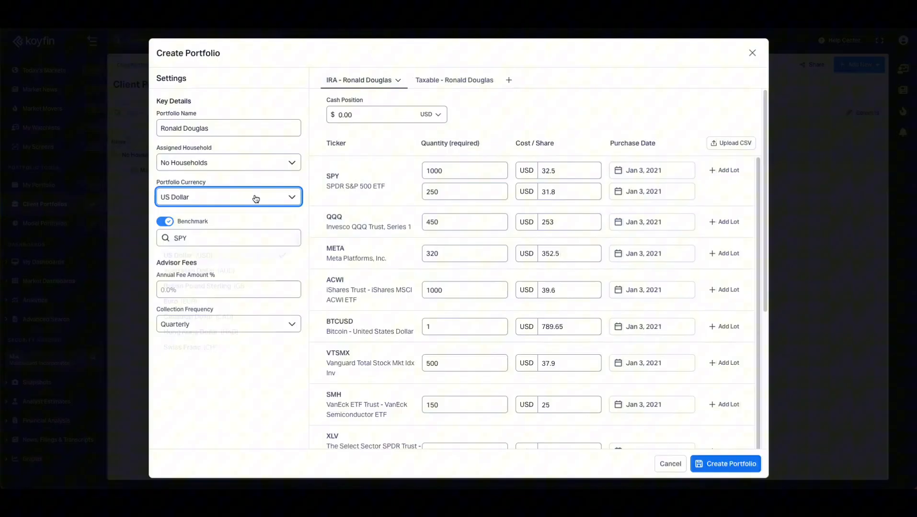
click(228, 197)
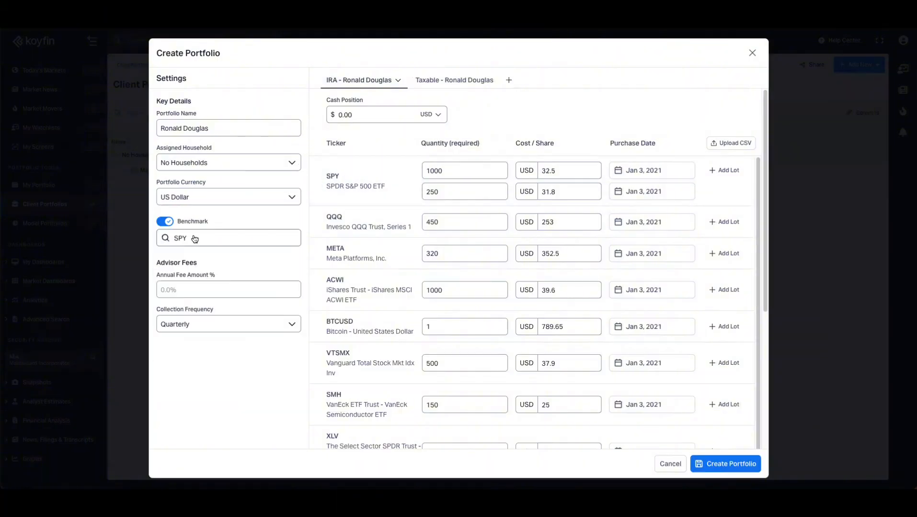
click(228, 290)
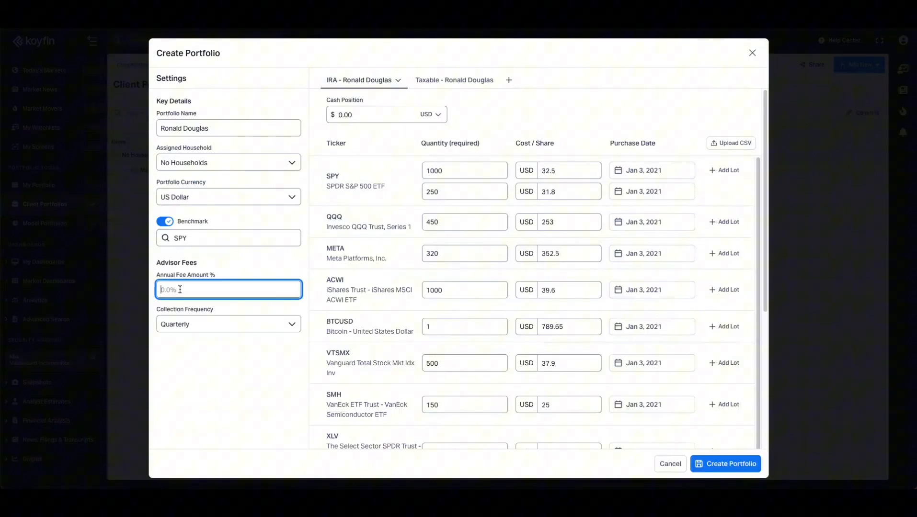
text(0.75)
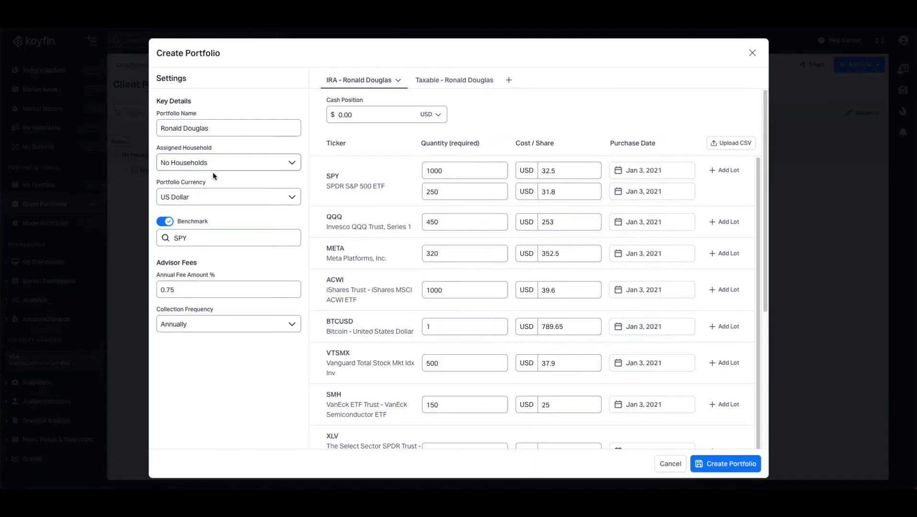
click(724, 464)
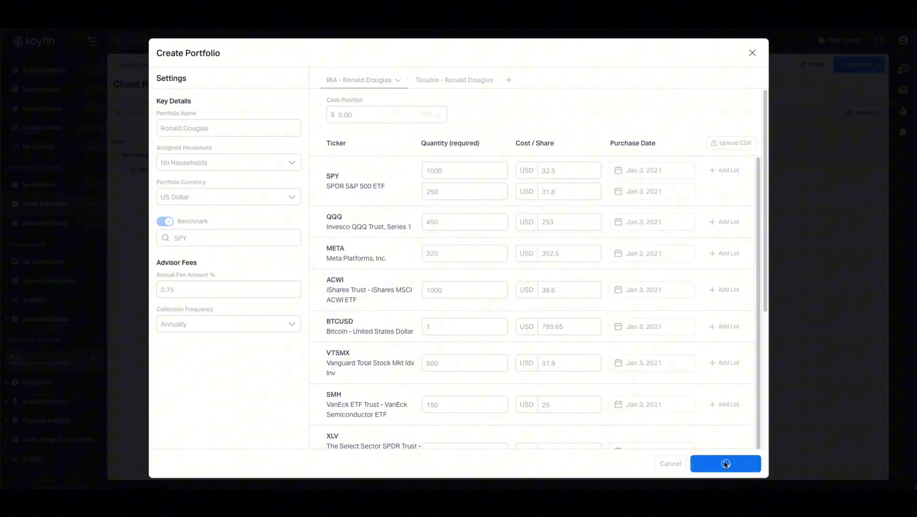
click(725, 464)
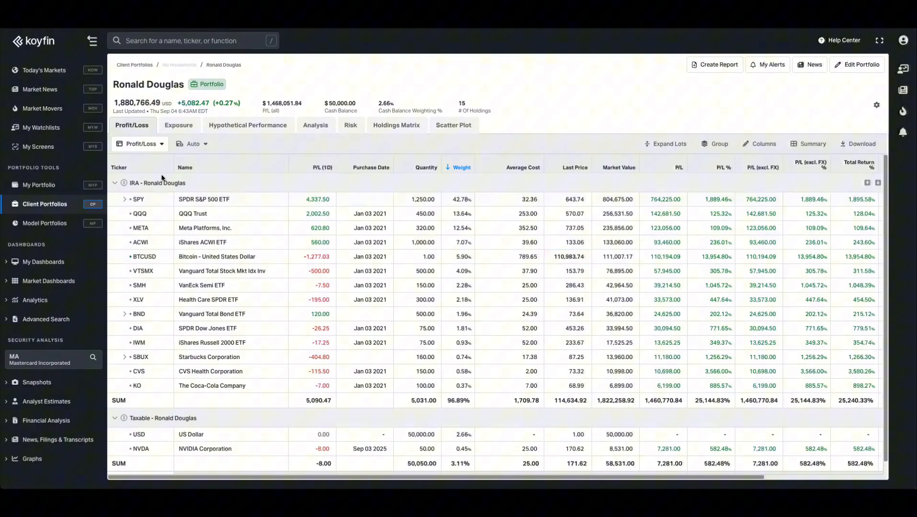
- Review Profit/Loss for the IRA (about $1.82M) and Taxable (about $58,500) account groups
scroll(down, 3)
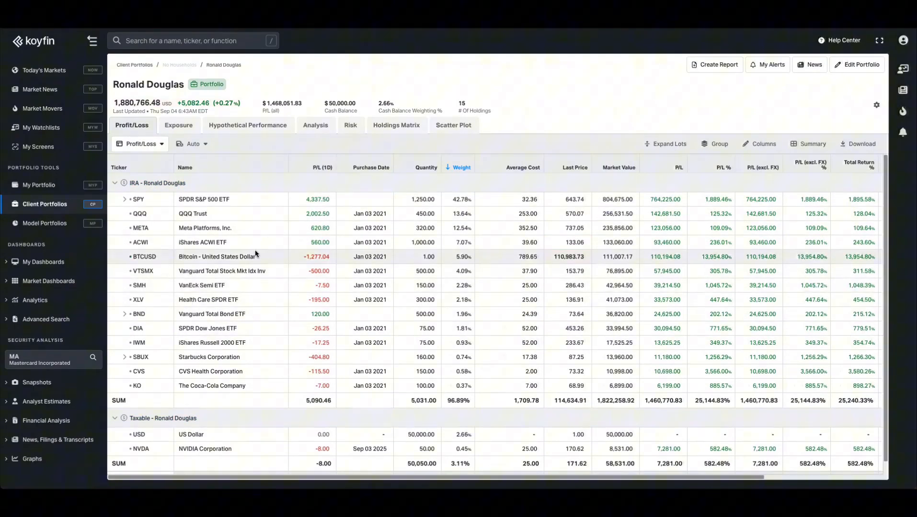
mouse_move(138, 200)
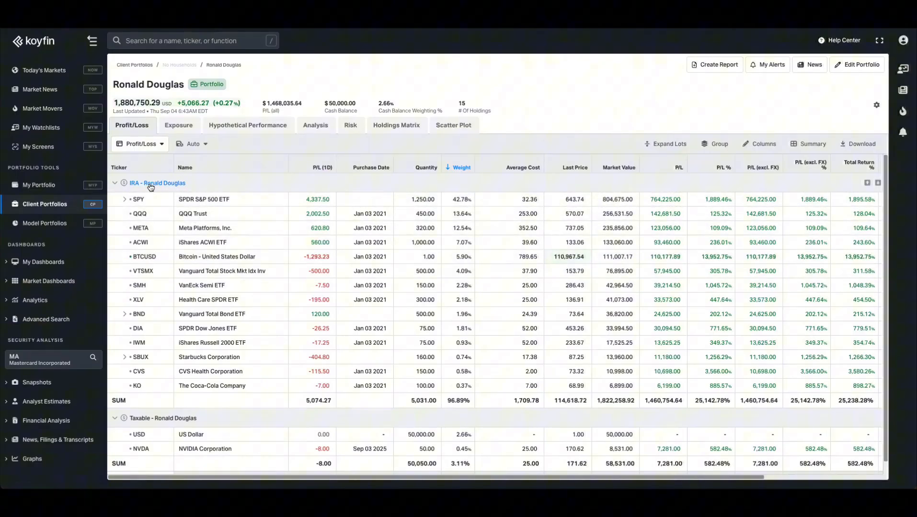
click(156, 183)
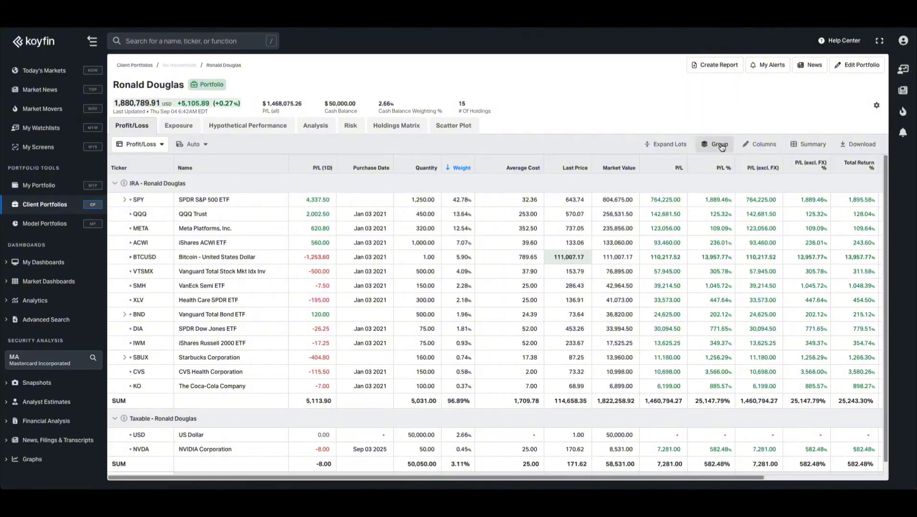
- Switch holdings to Ungrouped, then back to Household - Portfolio - Account grouping
click(719, 144)
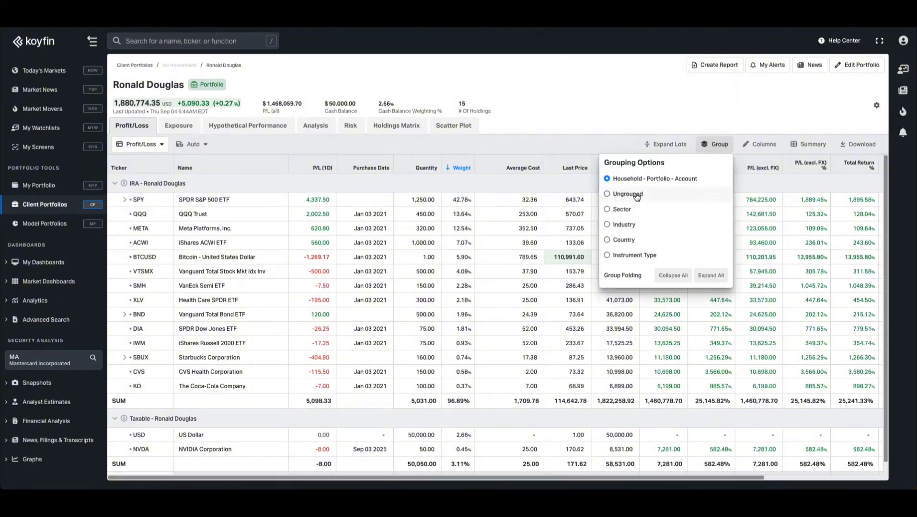
click(607, 194)
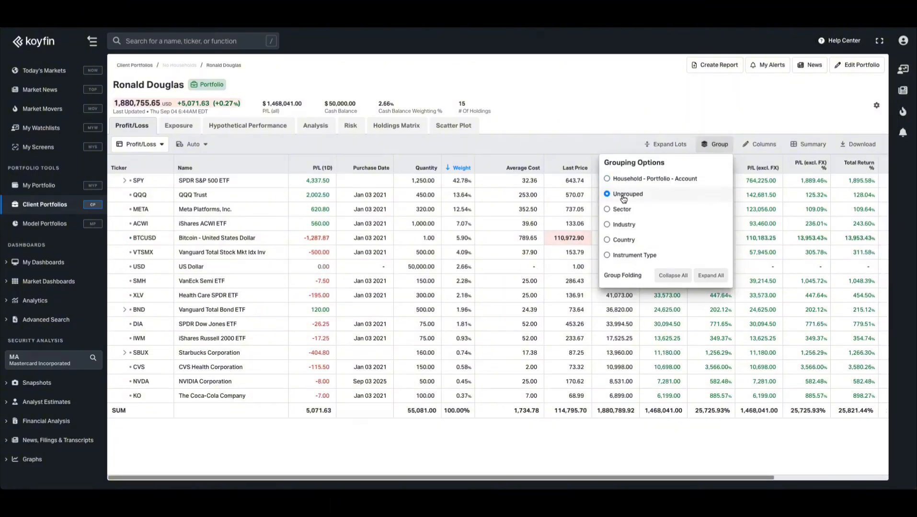
click(622, 209)
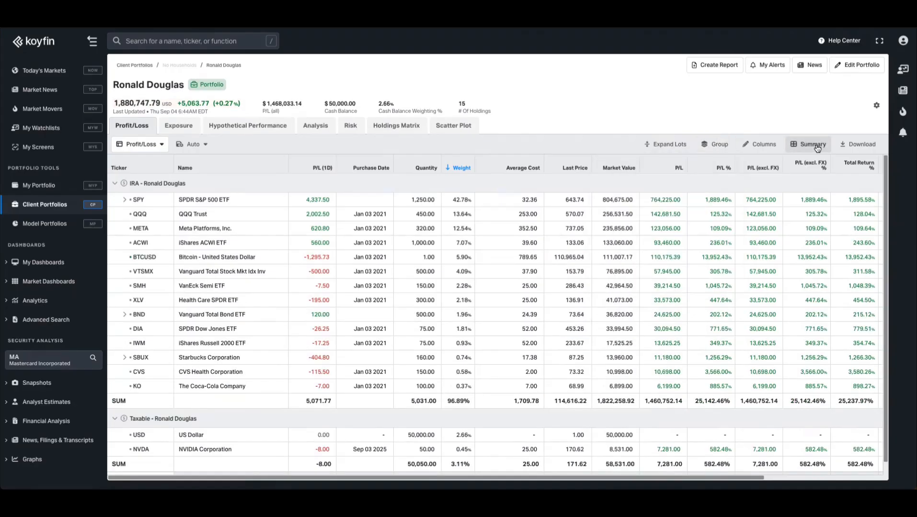
- Browse the saved Profit/Loss views and switch to the Exposure breakdown
click(812, 144)
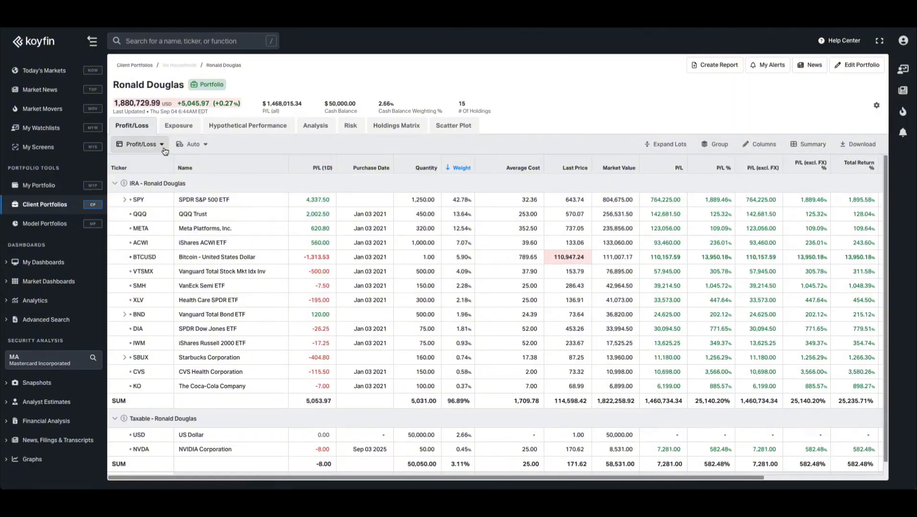
click(141, 144)
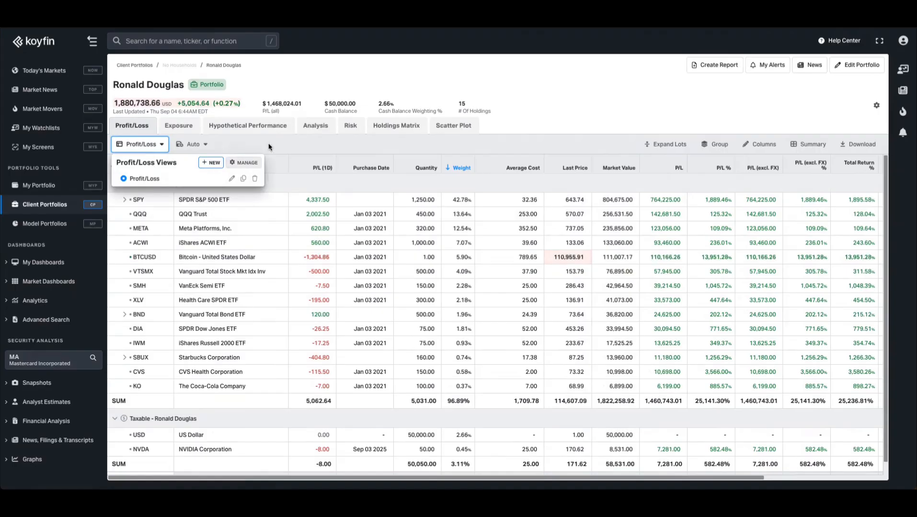
click(178, 125)
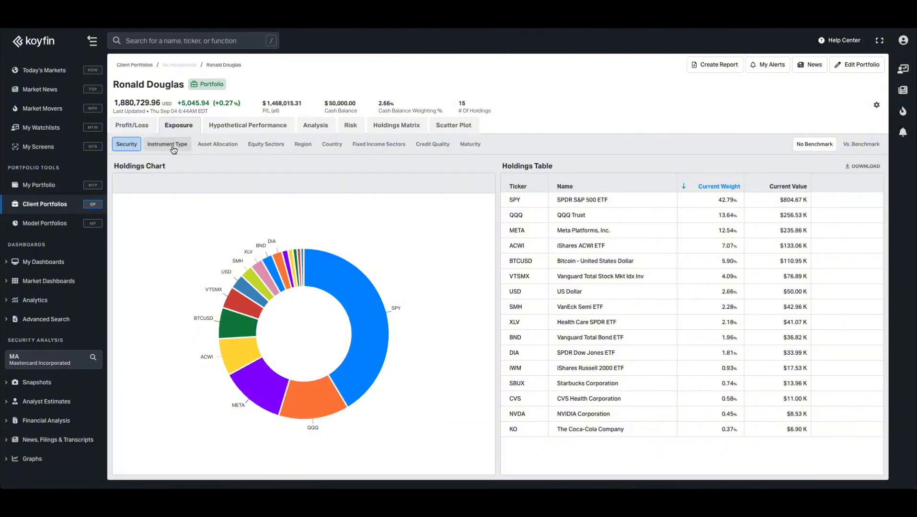
mouse_move(350, 307)
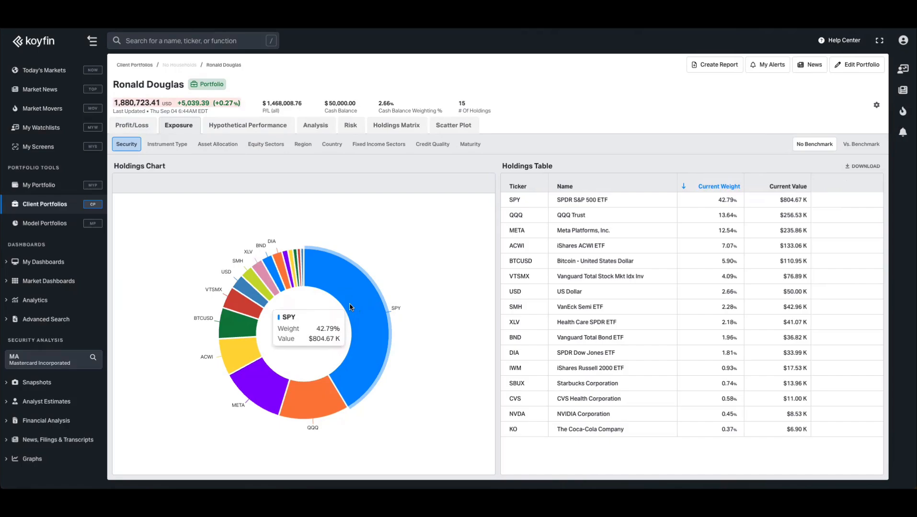
- Show exposure by instrument type, asset allocation, and industry compared against SPY
click(167, 144)
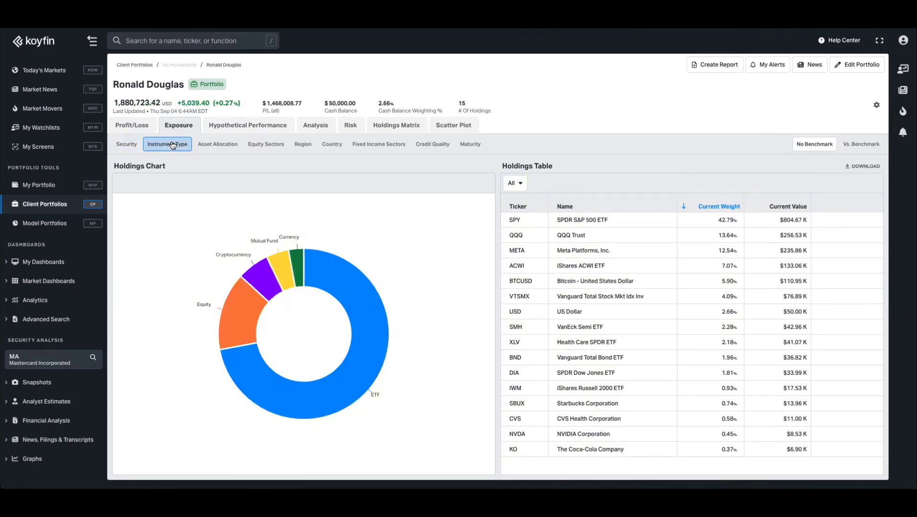
click(217, 144)
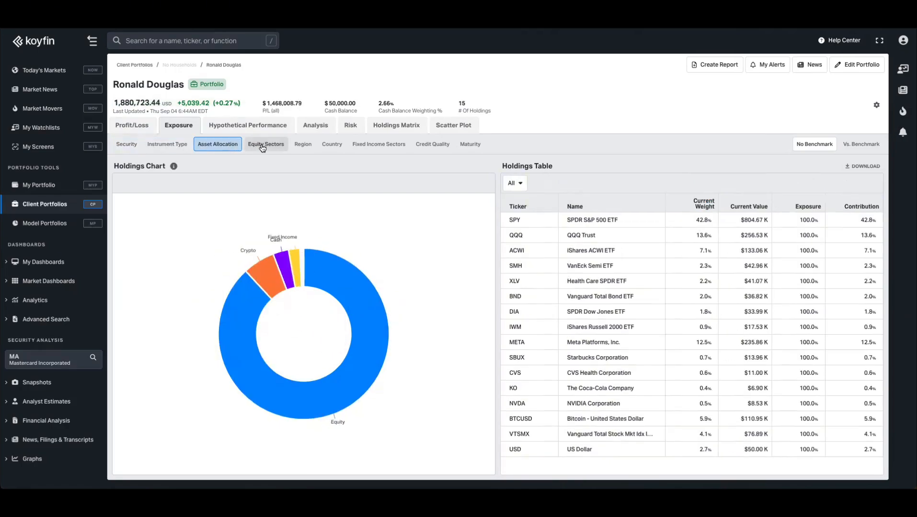
click(265, 144)
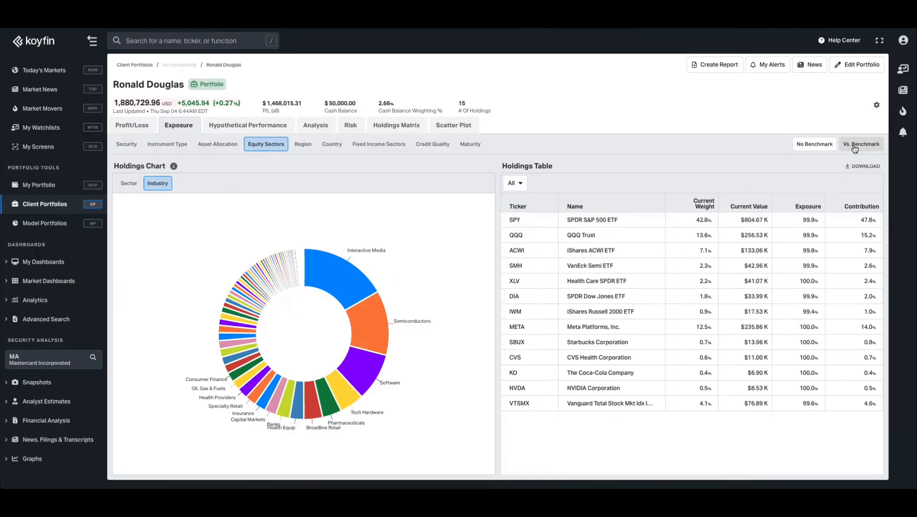
click(861, 144)
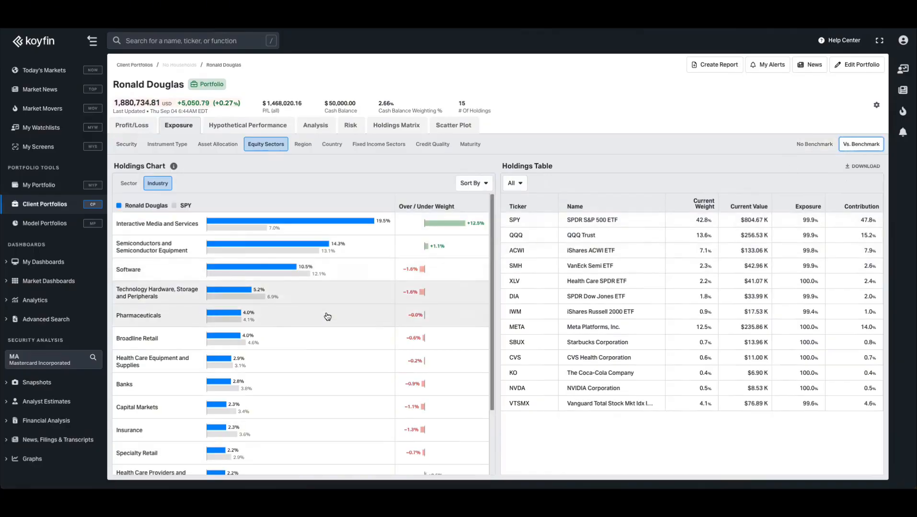
scroll(down, 3)
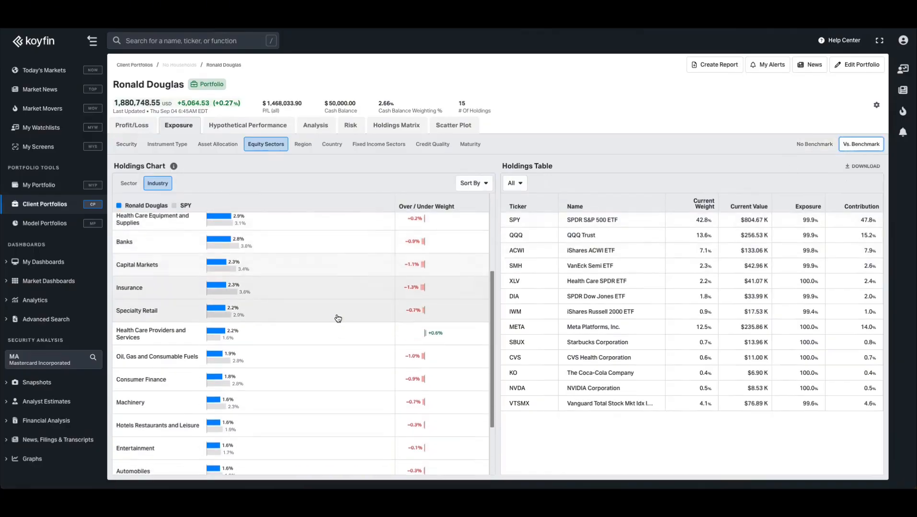
- Show exposure by region, fixed income sector, credit quality and maturity
click(303, 143)
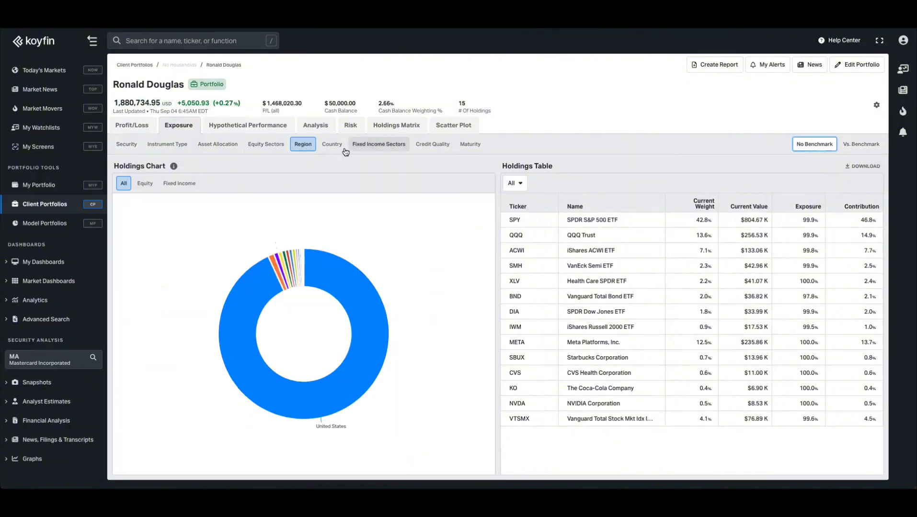
click(378, 143)
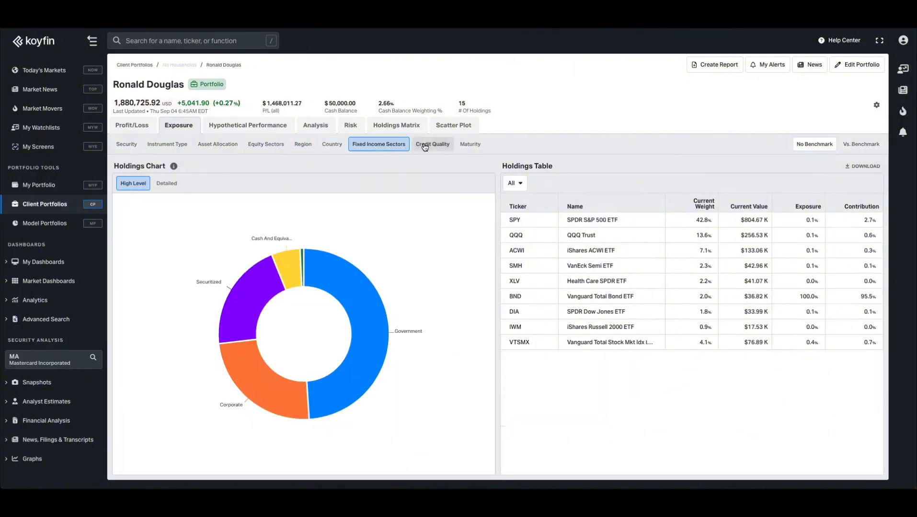
click(432, 144)
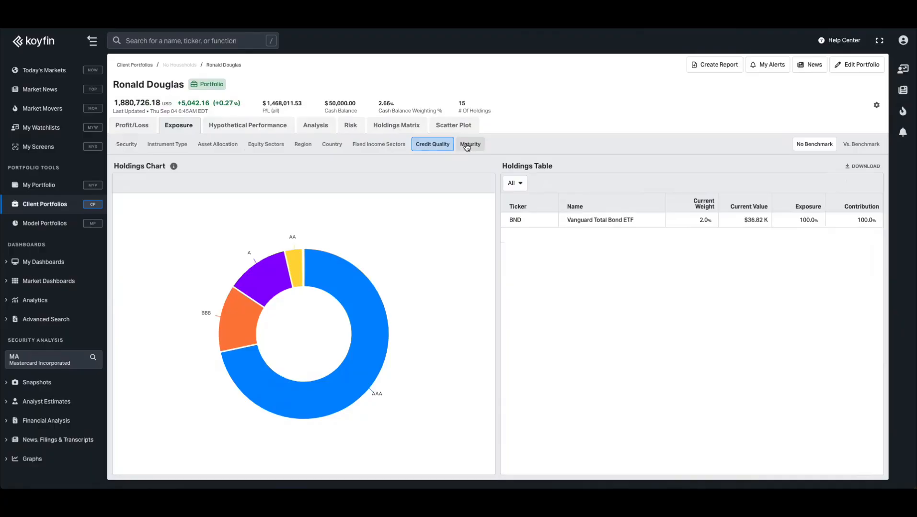
click(248, 125)
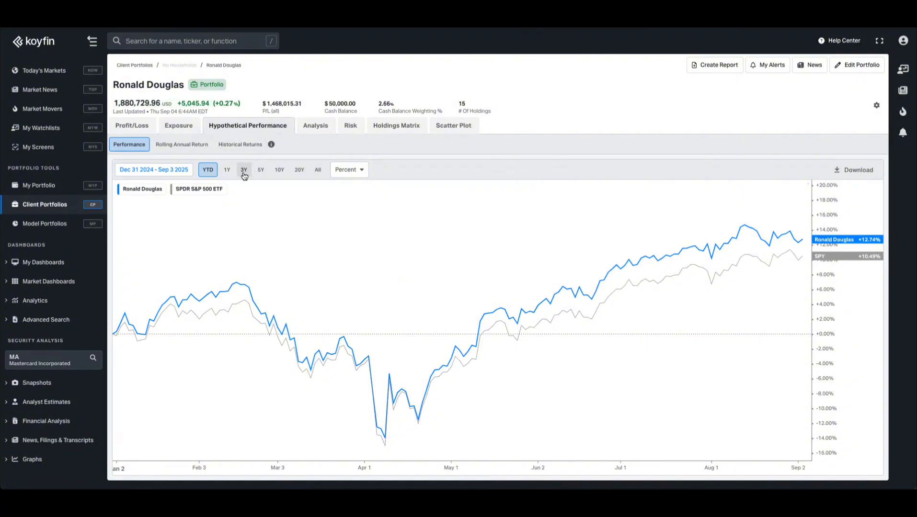
- Show 3Y performance, scan risk drawdowns and stress tests, then open the Drawdown Chart
click(244, 170)
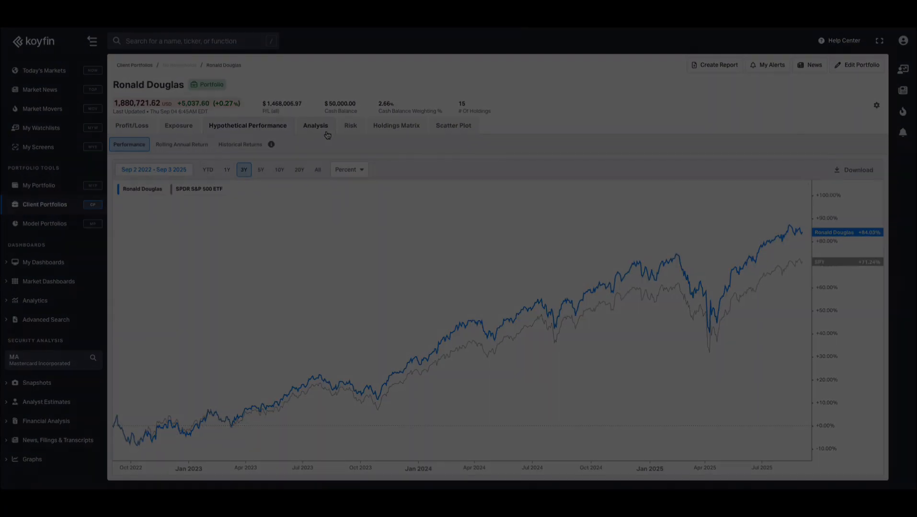
click(349, 125)
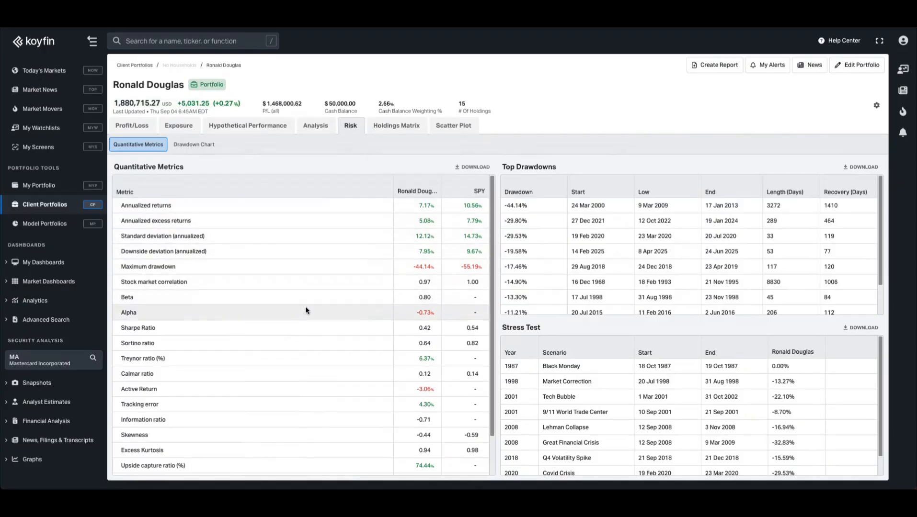
scroll(down, 3)
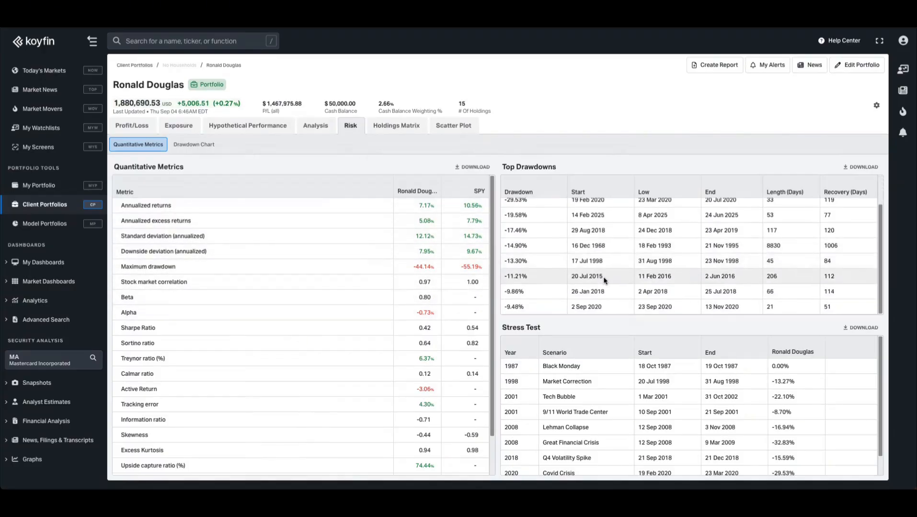
scroll(down, 3)
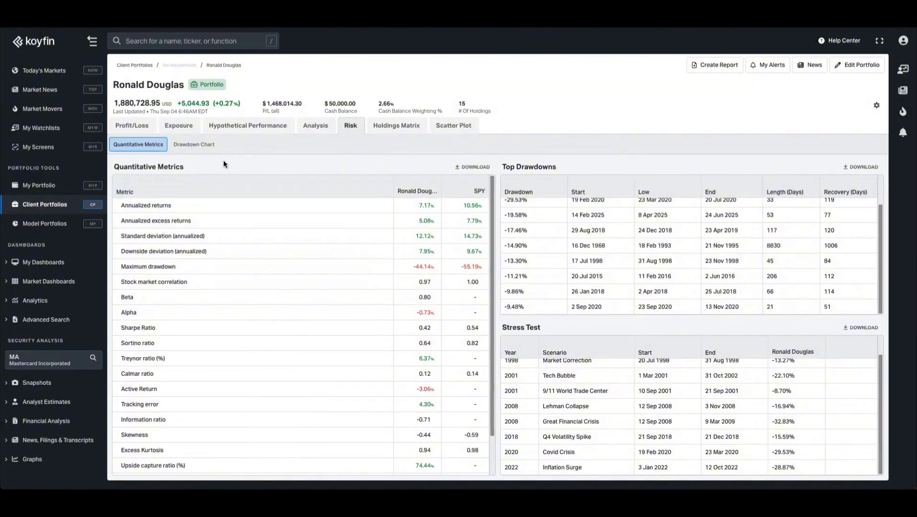
click(193, 144)
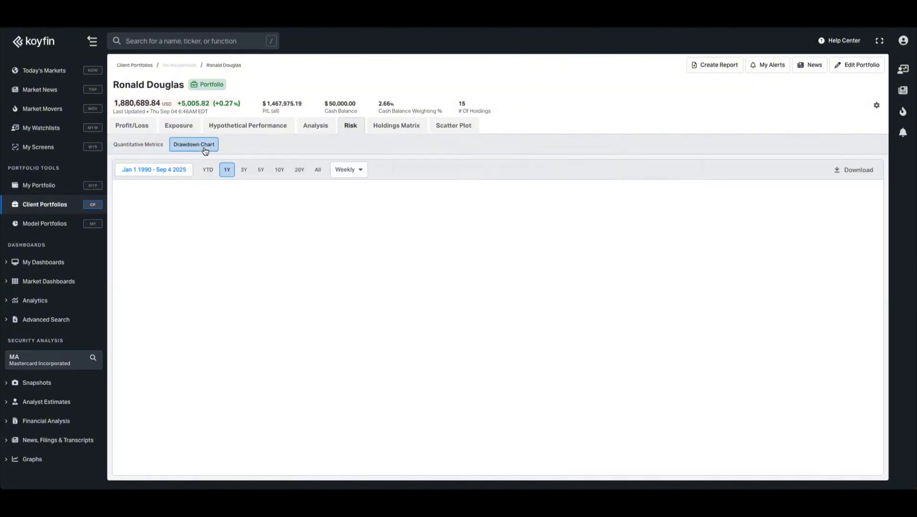
- Go back to the Client Portfolios list via the breadcrumb
click(396, 125)
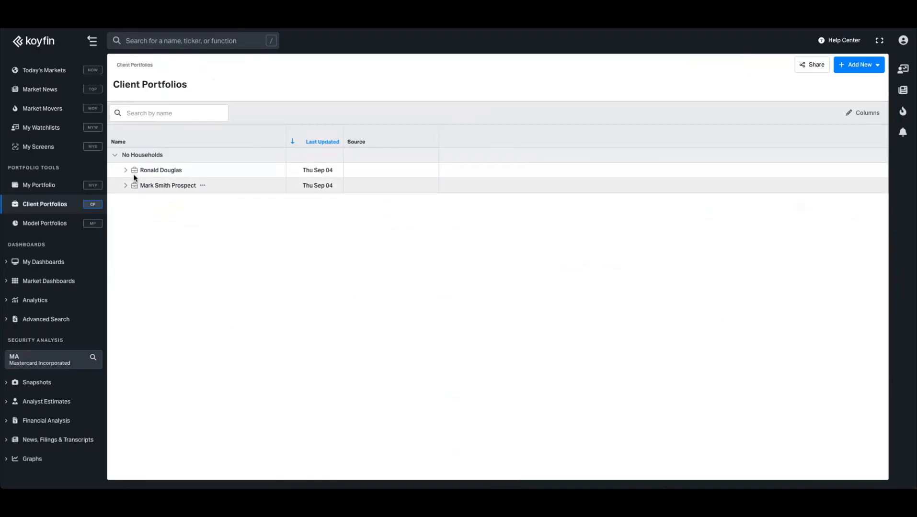
click(125, 170)
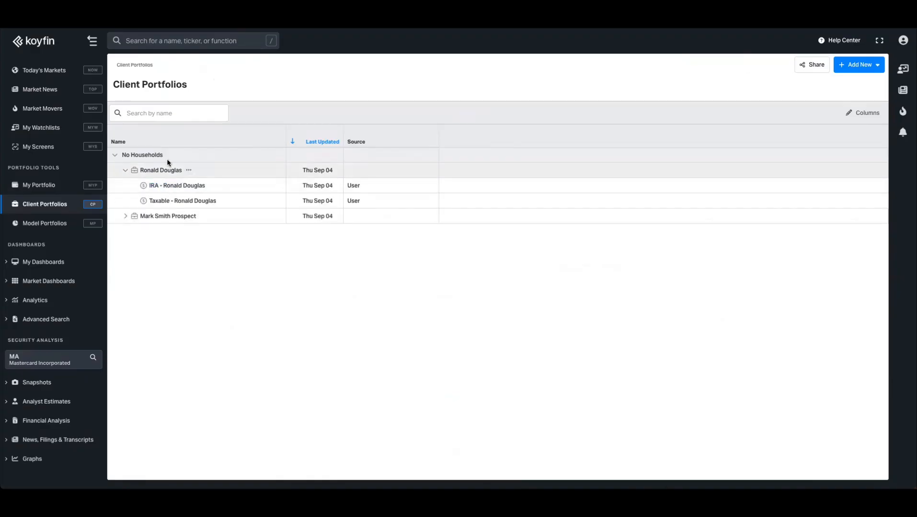
mouse_move(177, 185)
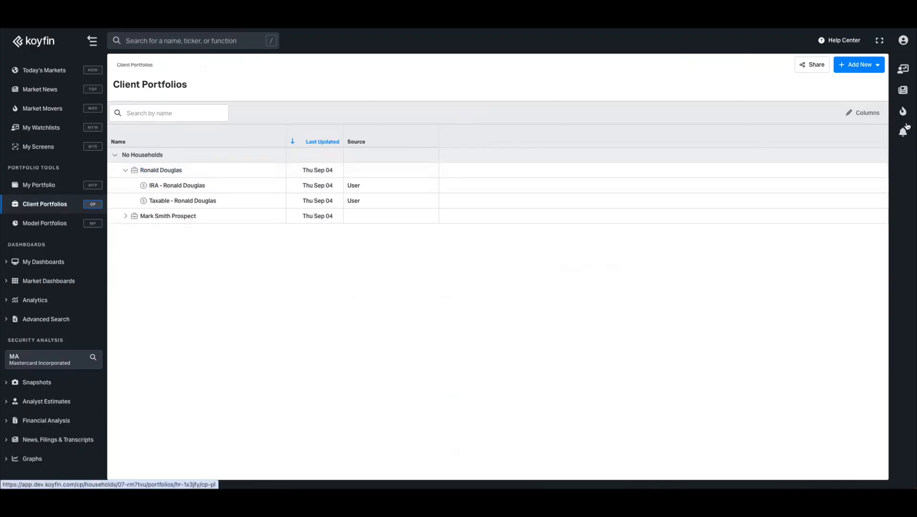
click(858, 64)
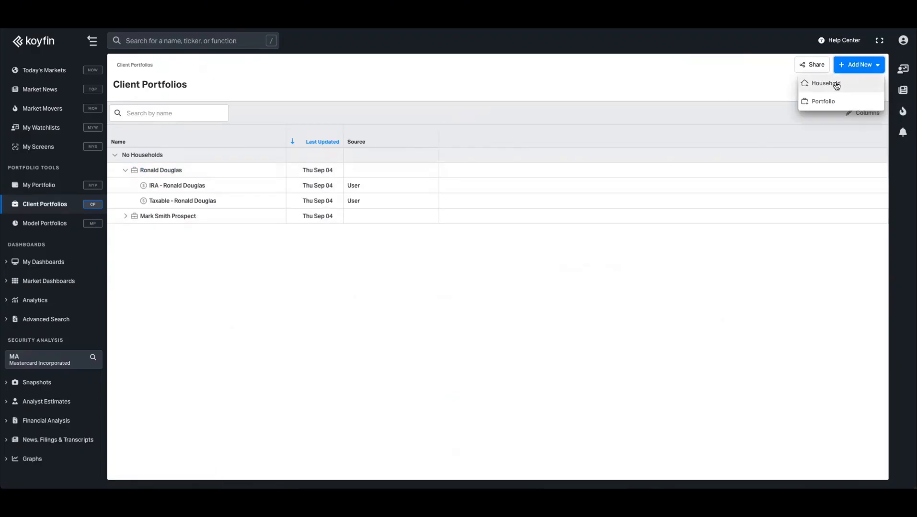
click(825, 83)
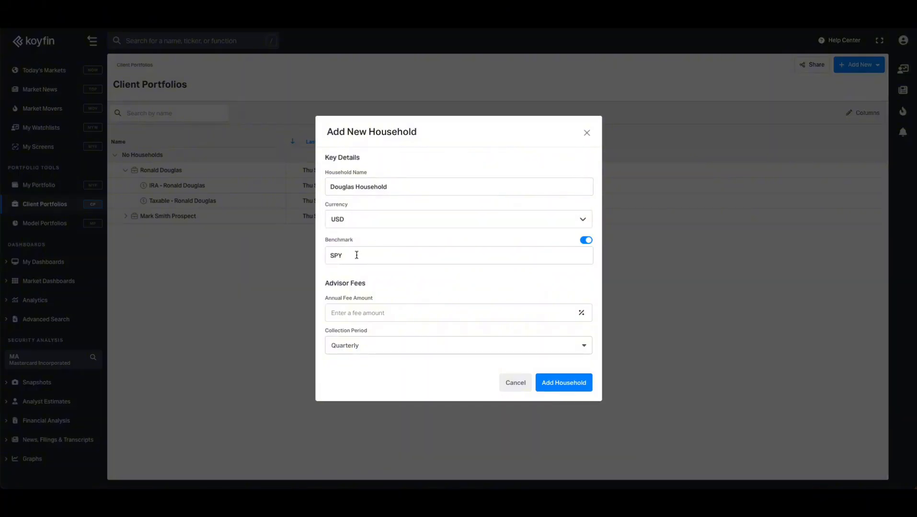
mouse_move(424, 329)
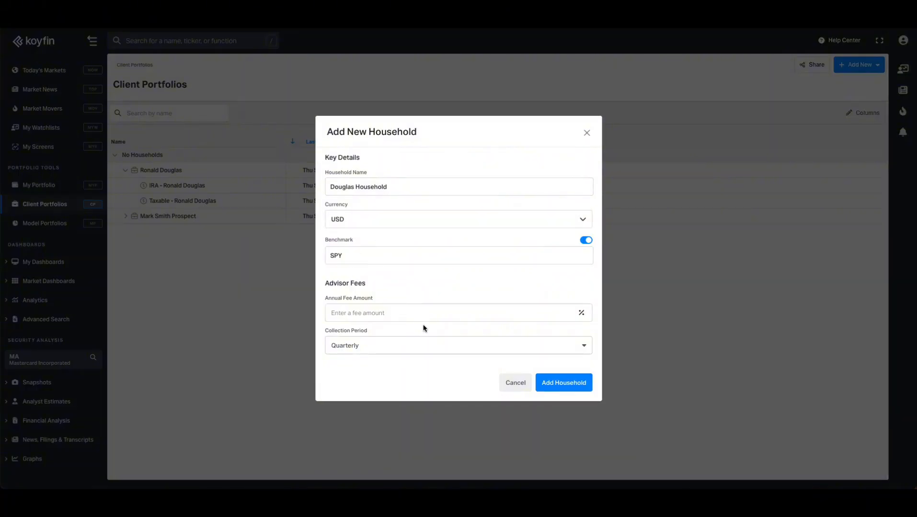
click(563, 382)
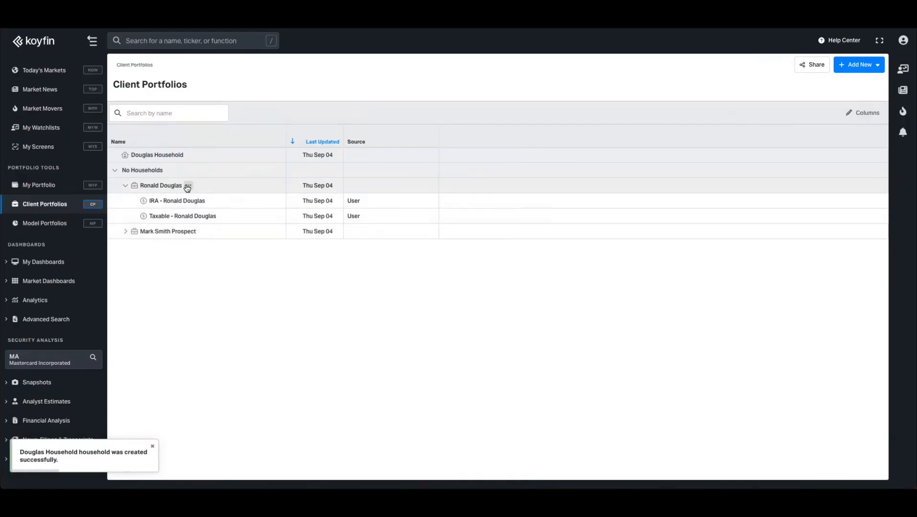
click(187, 185)
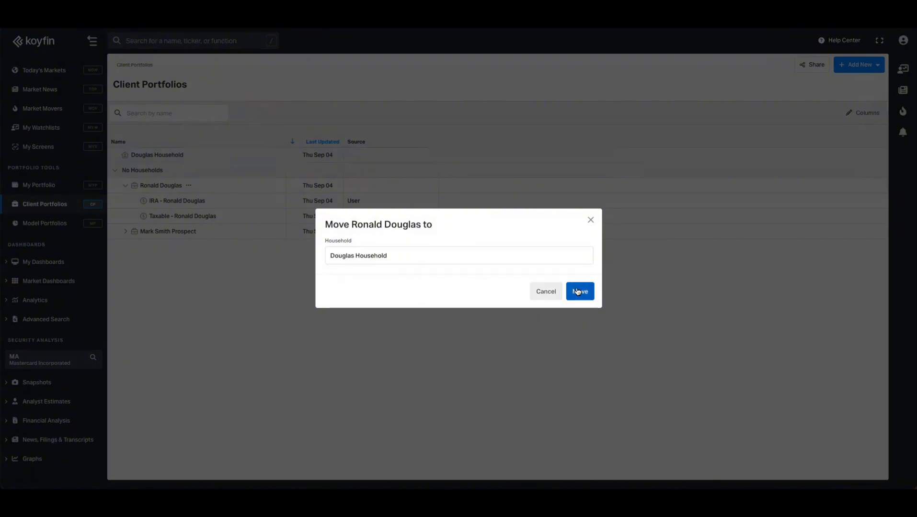
click(579, 292)
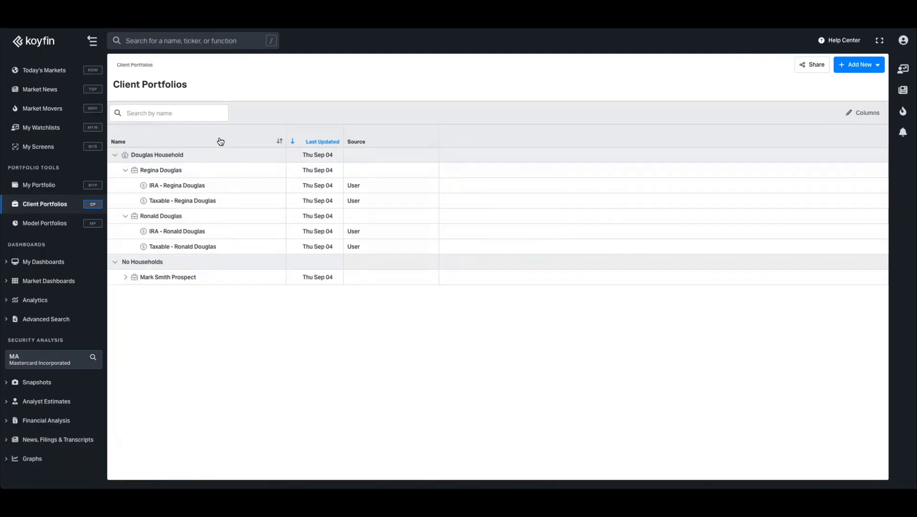
mouse_move(201, 170)
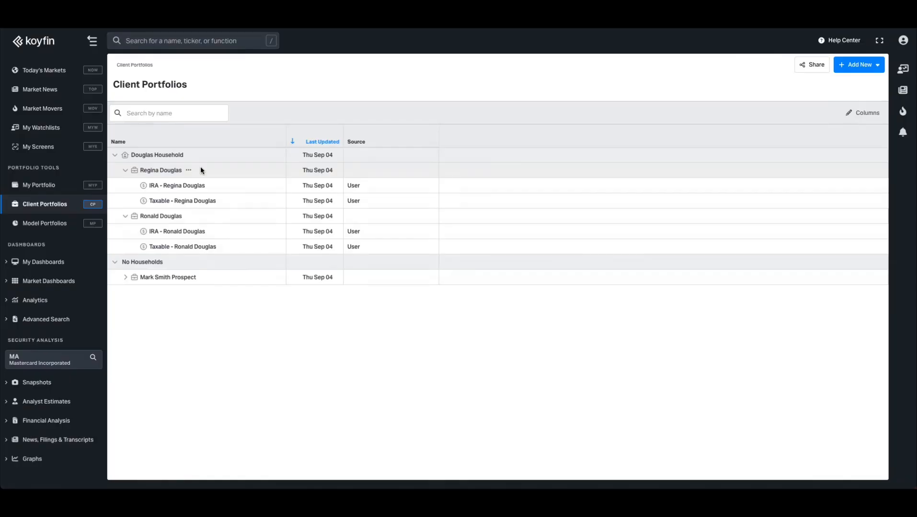
click(157, 155)
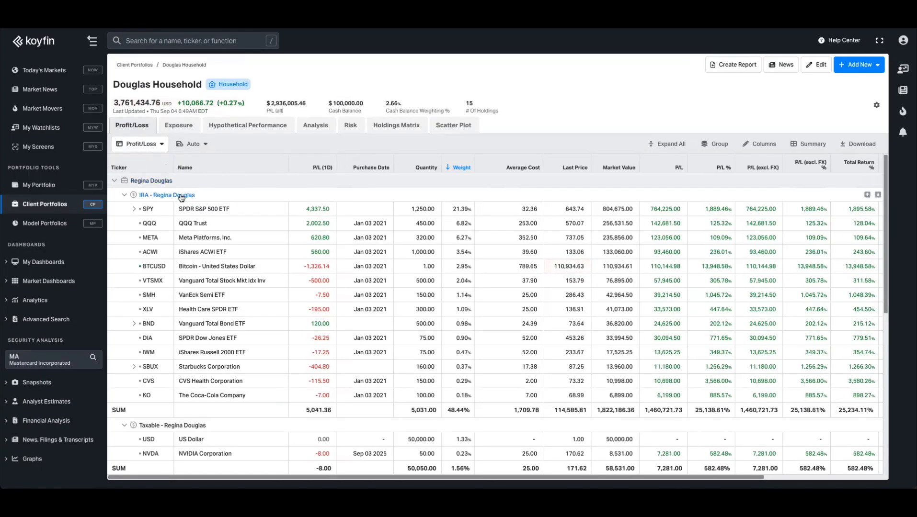
click(167, 195)
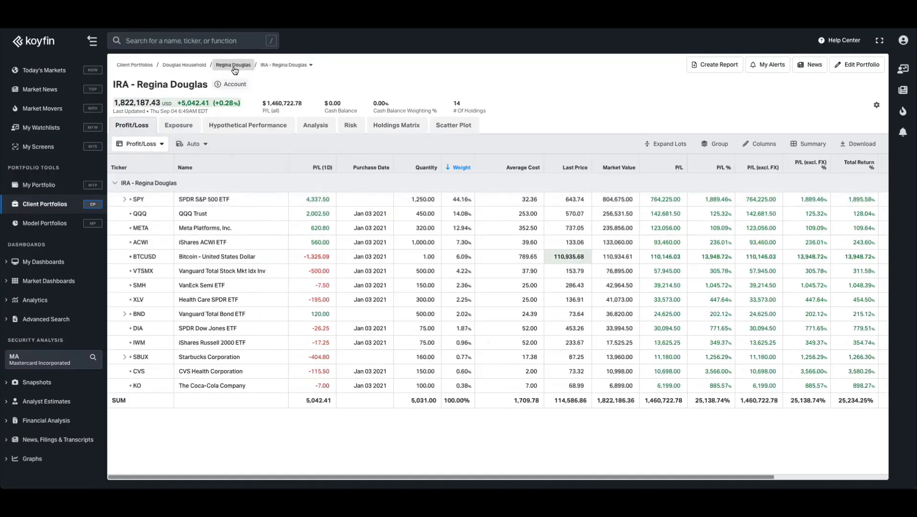
click(233, 65)
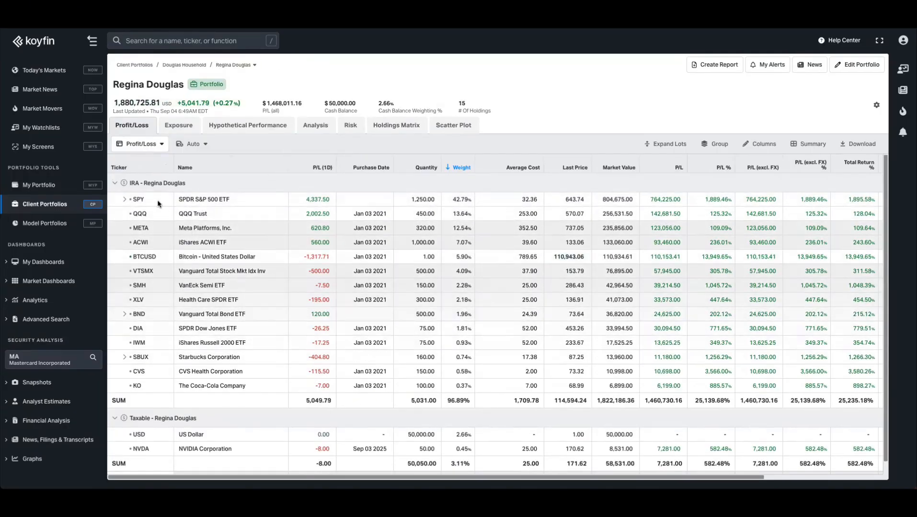
click(134, 64)
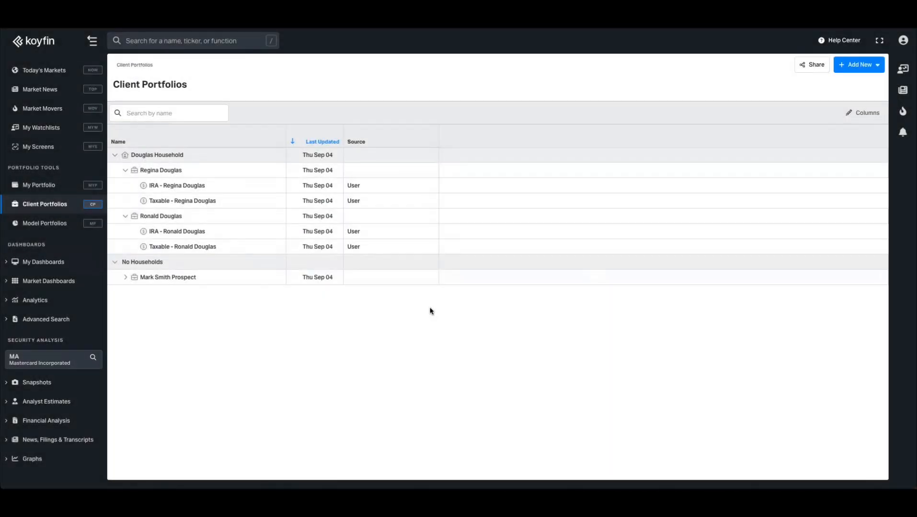
mouse_move(326, 212)
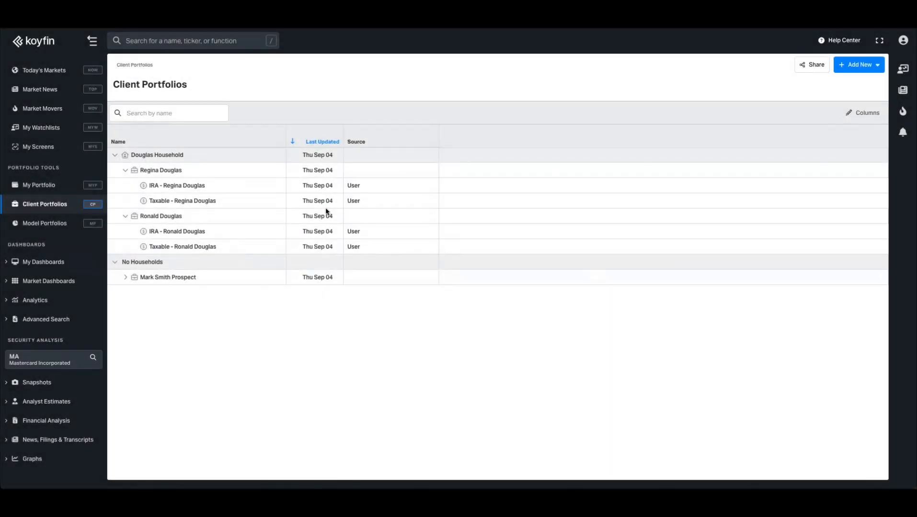
mouse_move(167, 267)
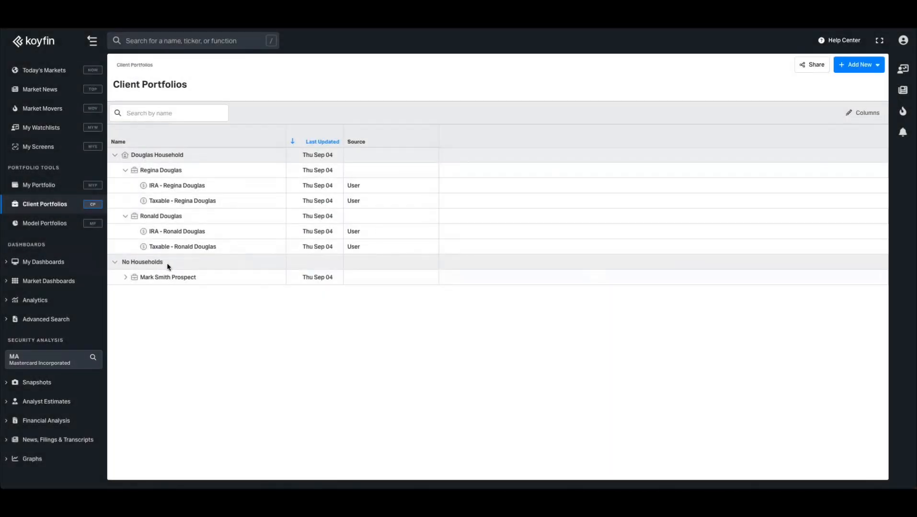